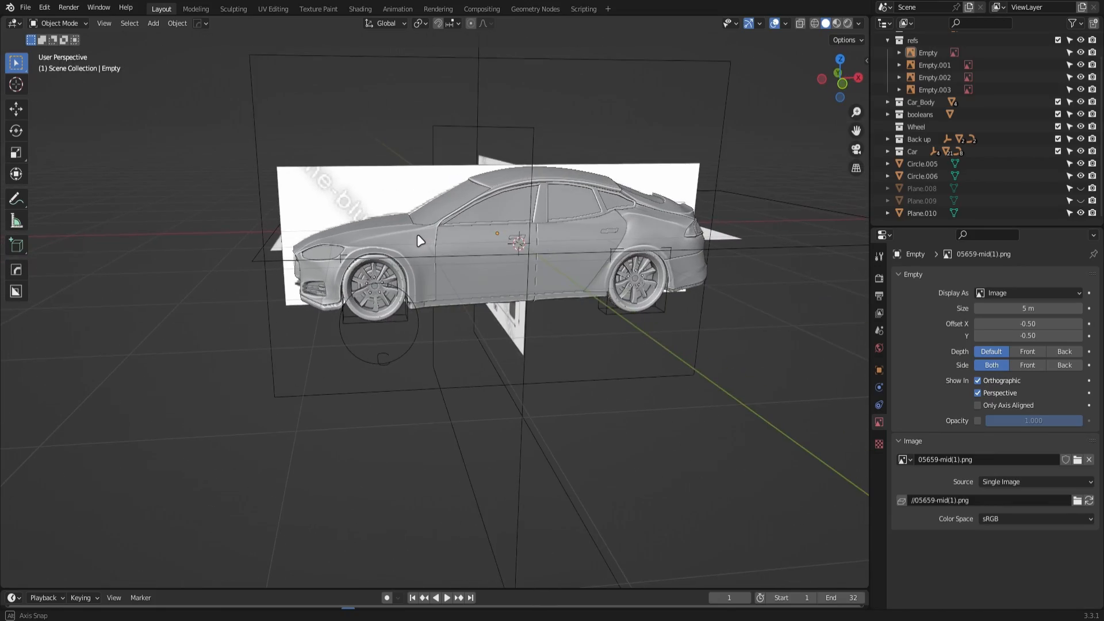
Step: Select the four reference image empties in the Outliner and hide the Car collection
left_click_drag(494, 246, 620, 190)
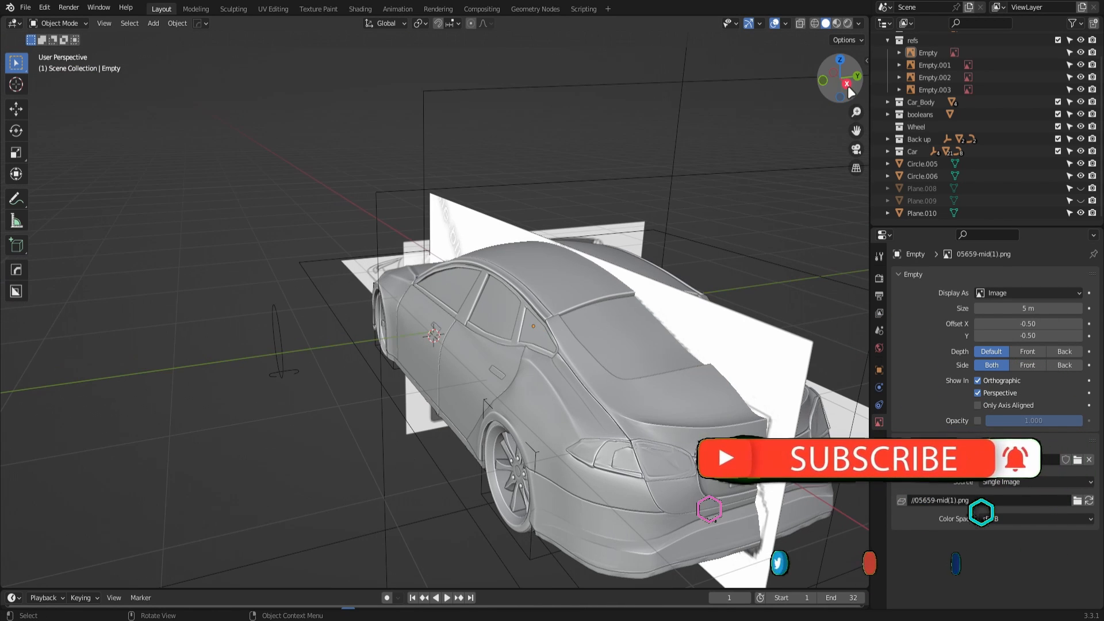
left_click(858, 77)
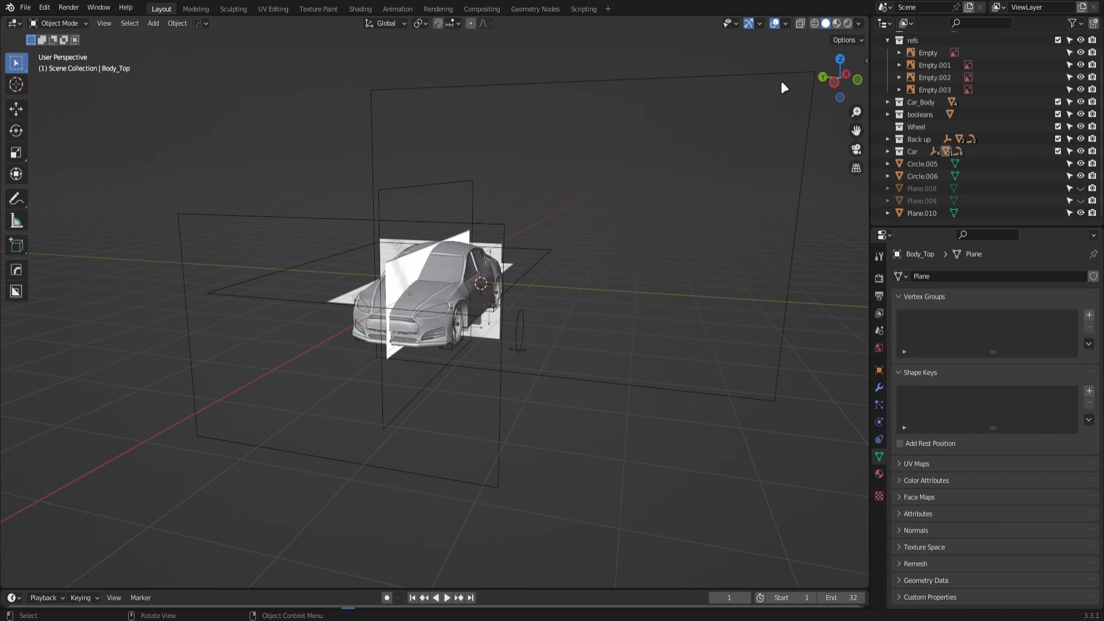
left_click(839, 68)
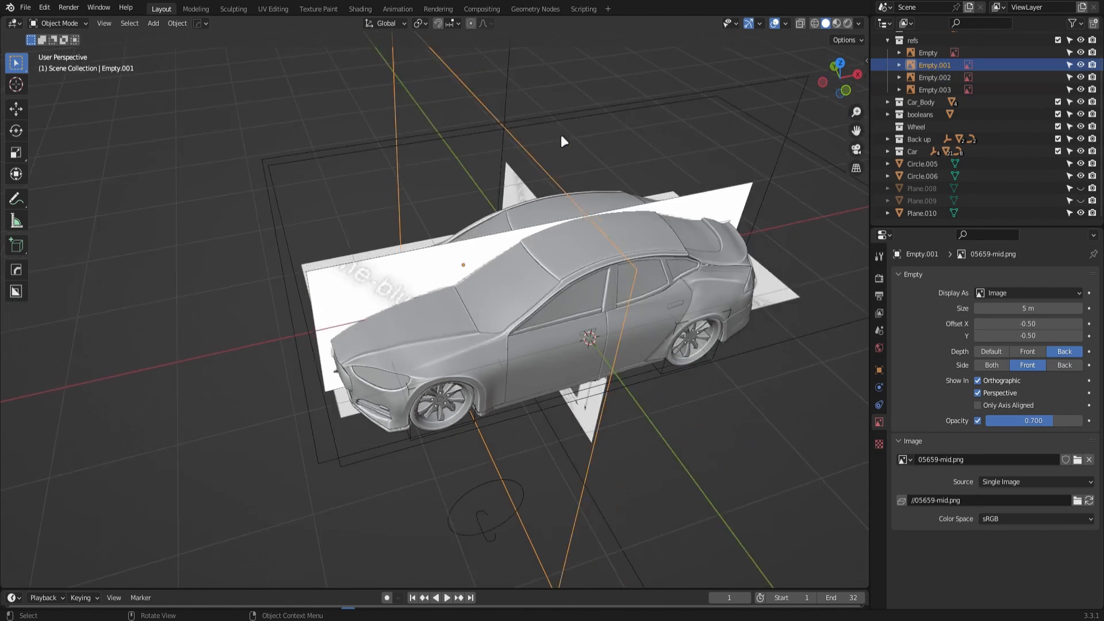
left_click(934, 77)
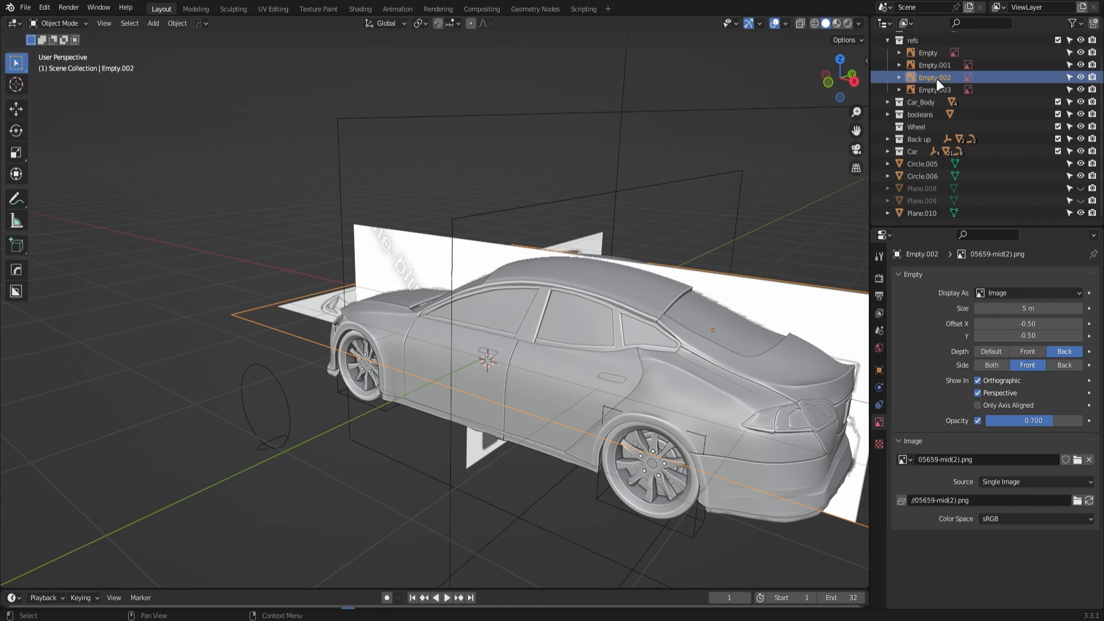
left_click(934, 89)
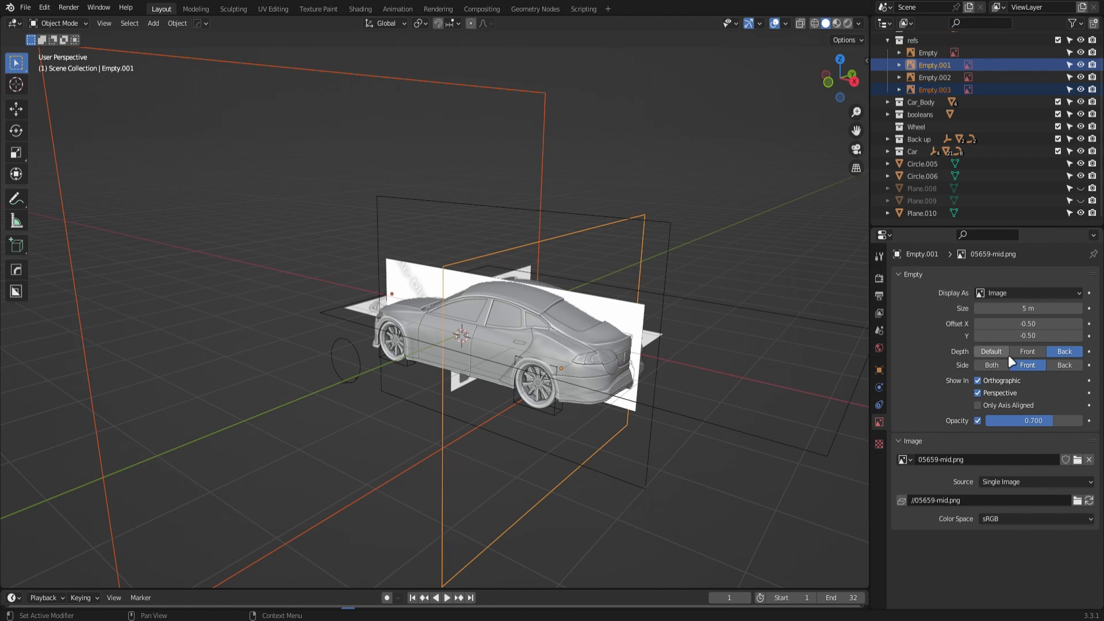
mouse_move(990, 352)
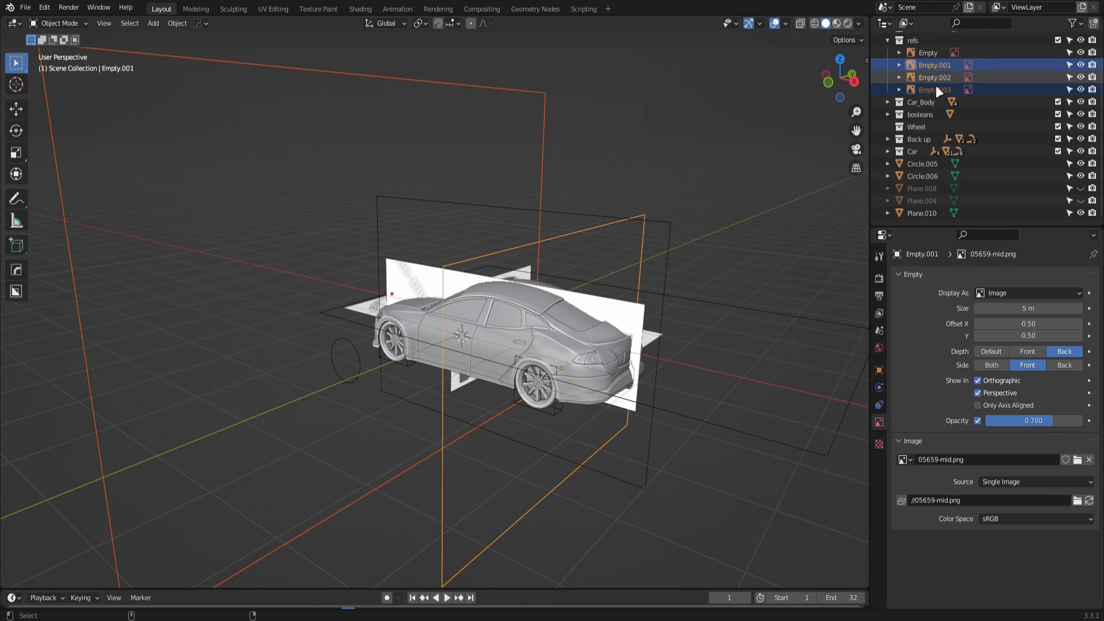
left_click(927, 52)
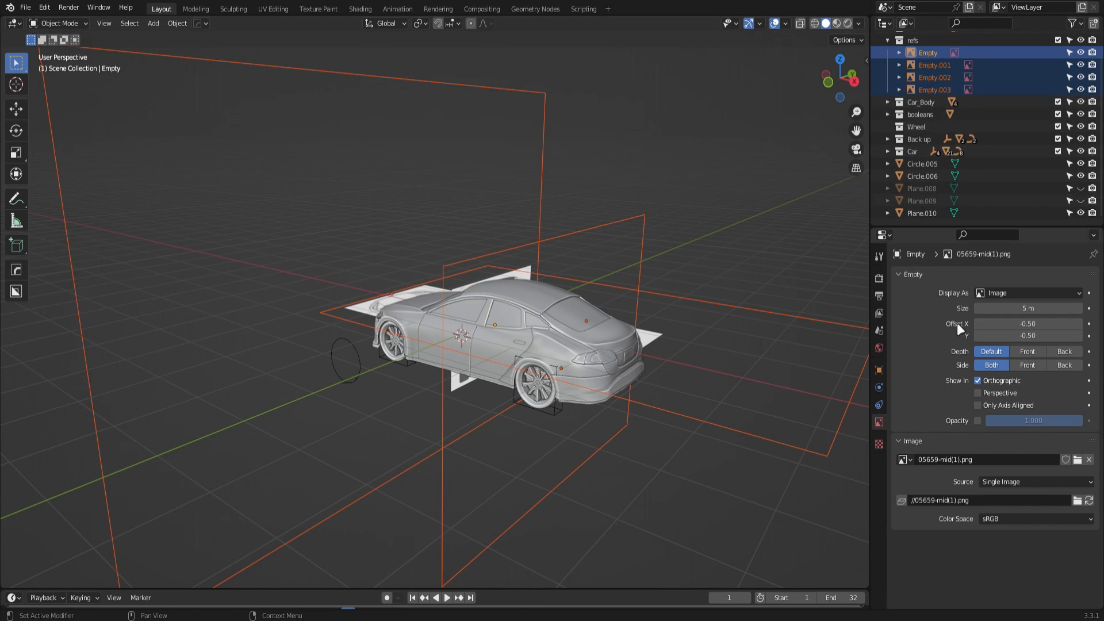
left_click(978, 392)
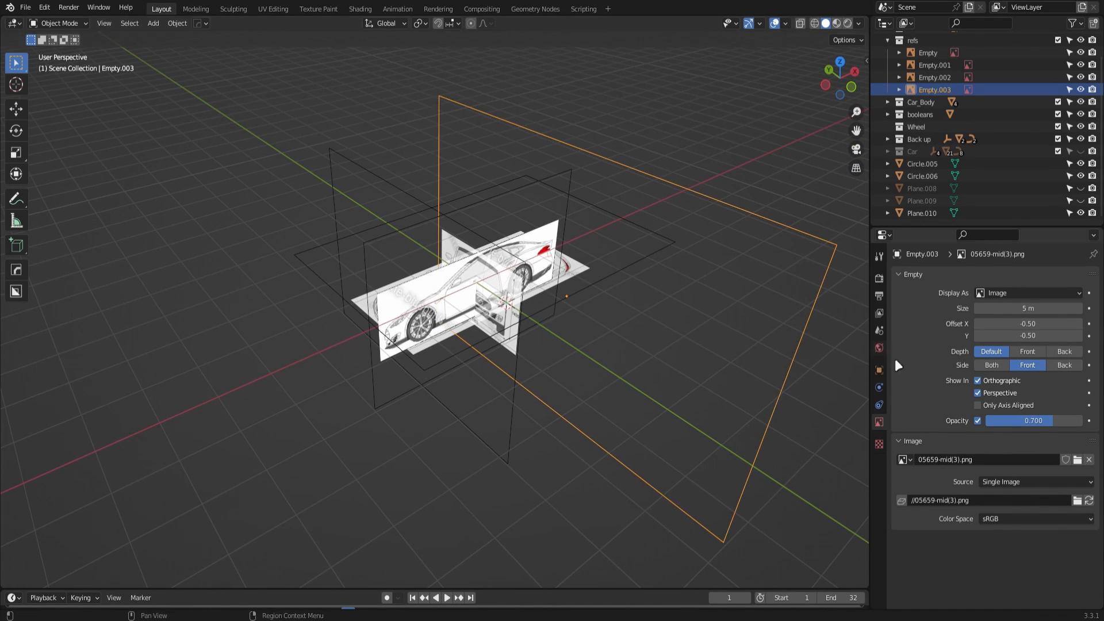
Step: Stop Empty, Empty.001 and Empty.002 reference images from showing in perspective views
left_click(934, 64)
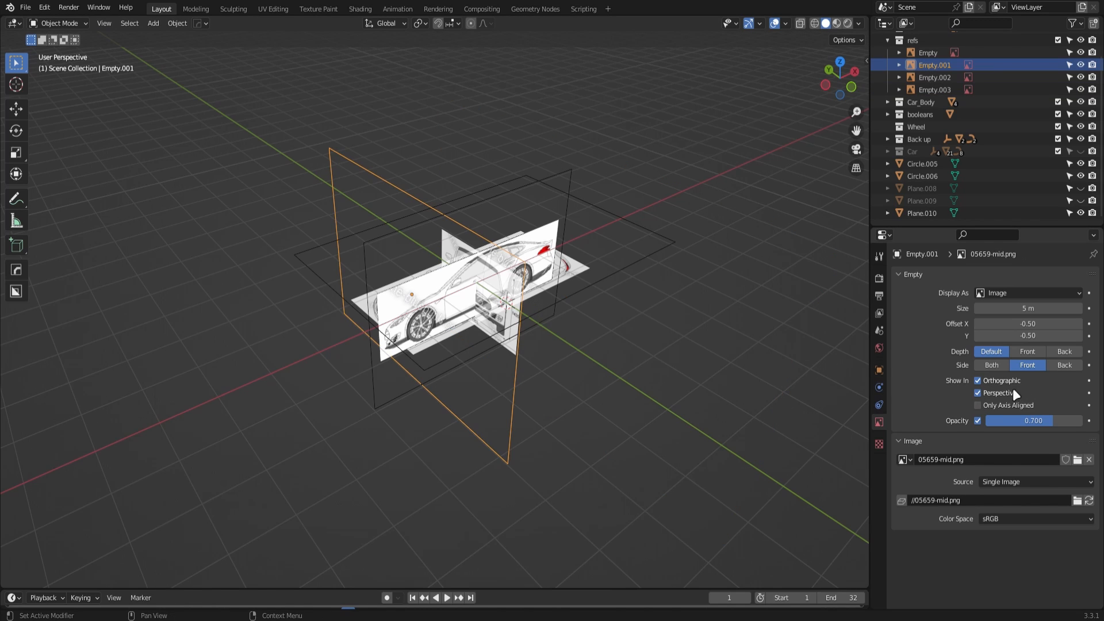
left_click(928, 52)
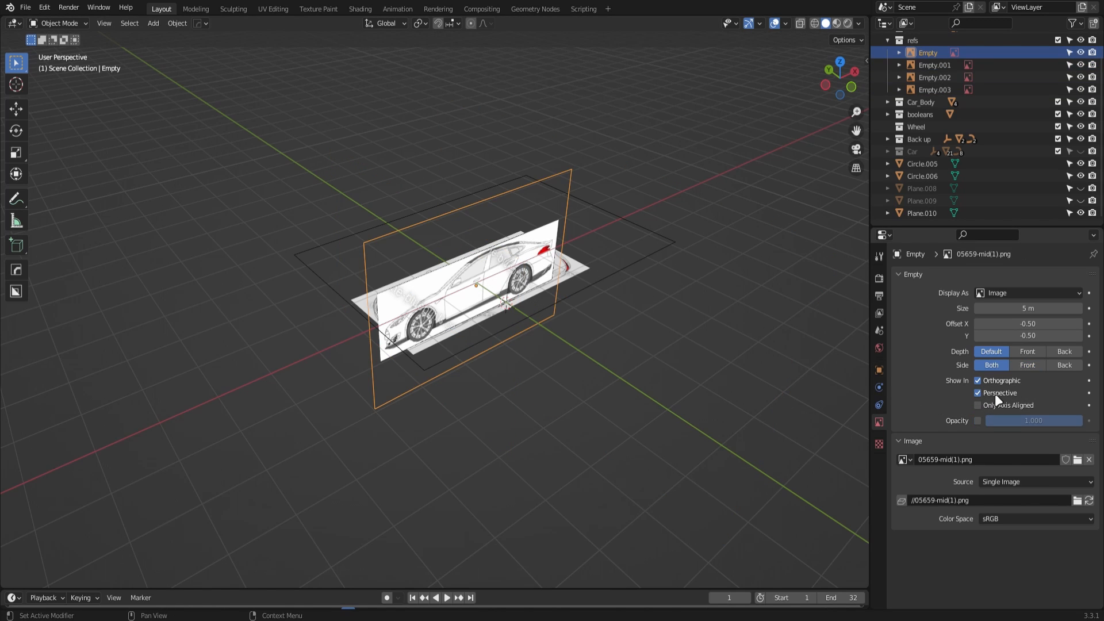
left_click(978, 392)
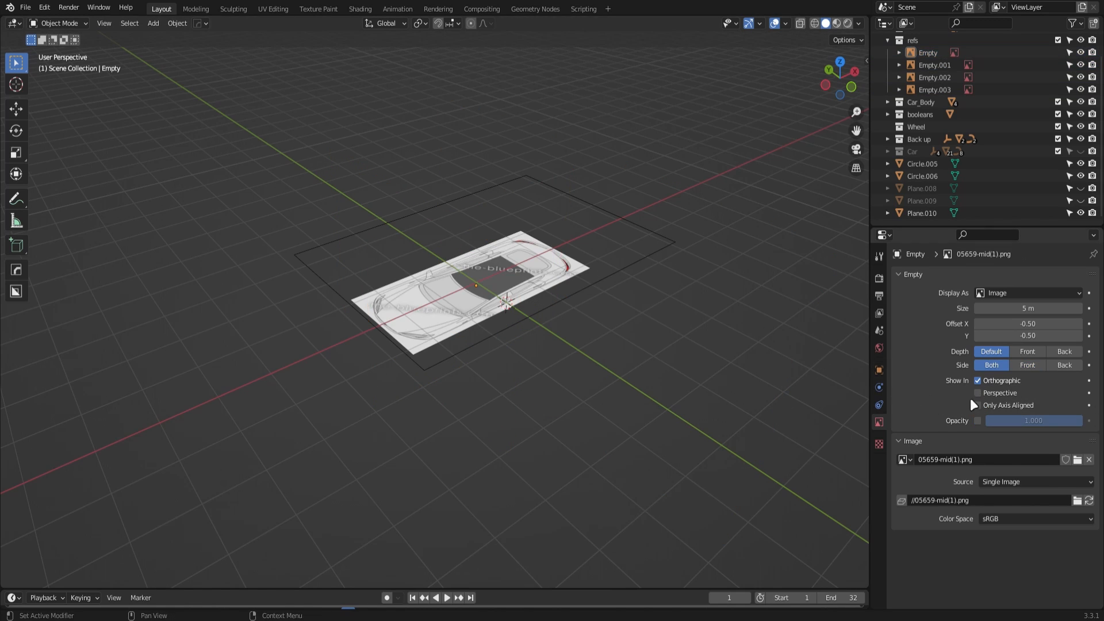
left_click(934, 77)
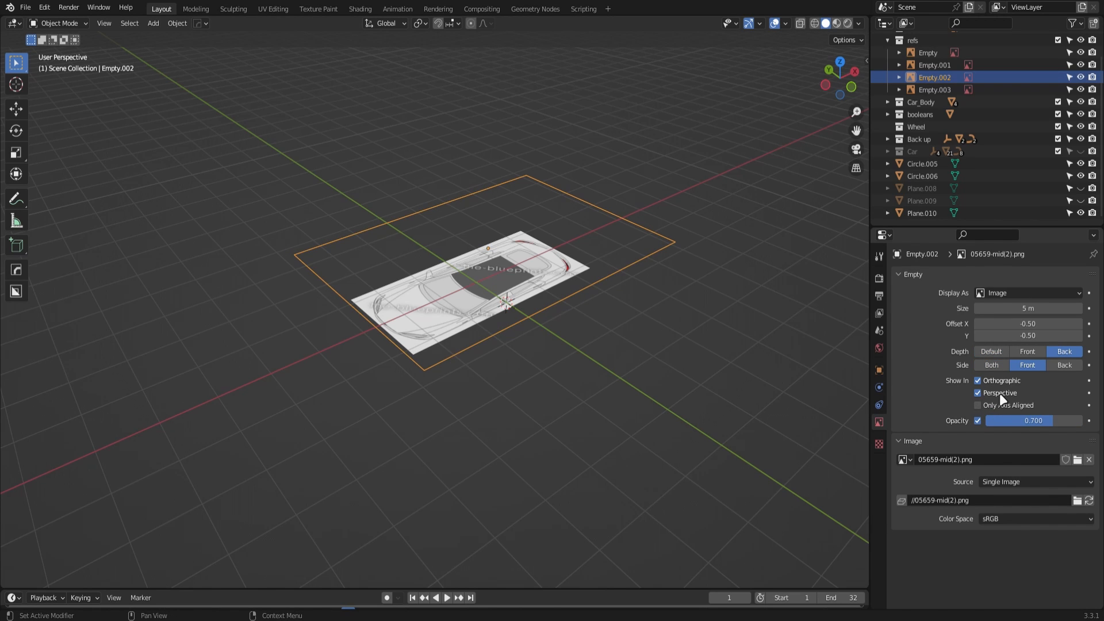
left_click(977, 393)
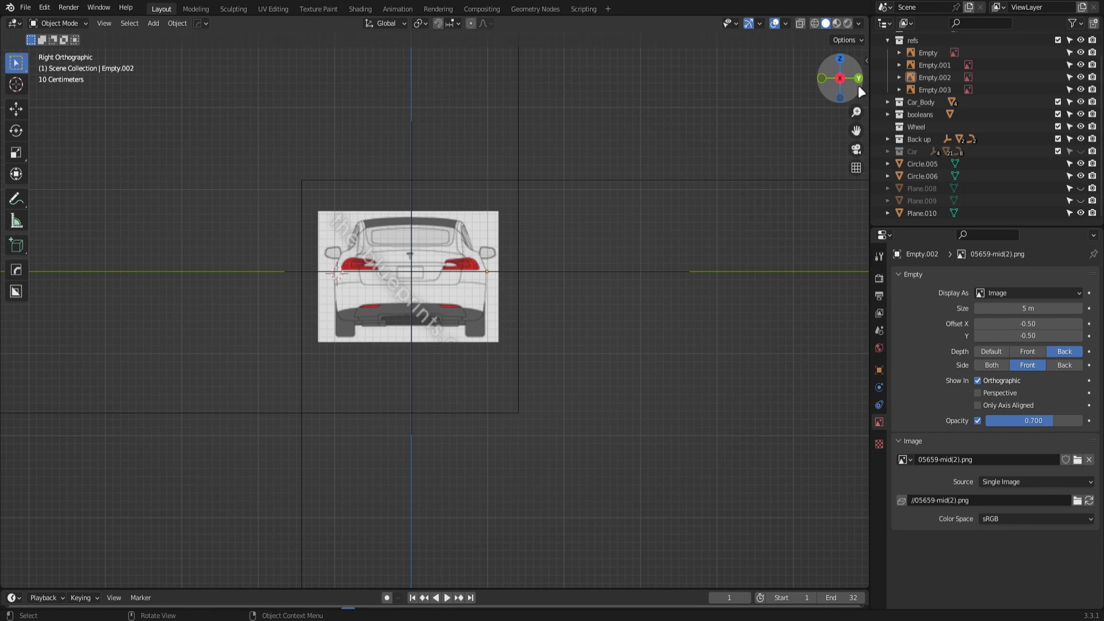
left_click(857, 77)
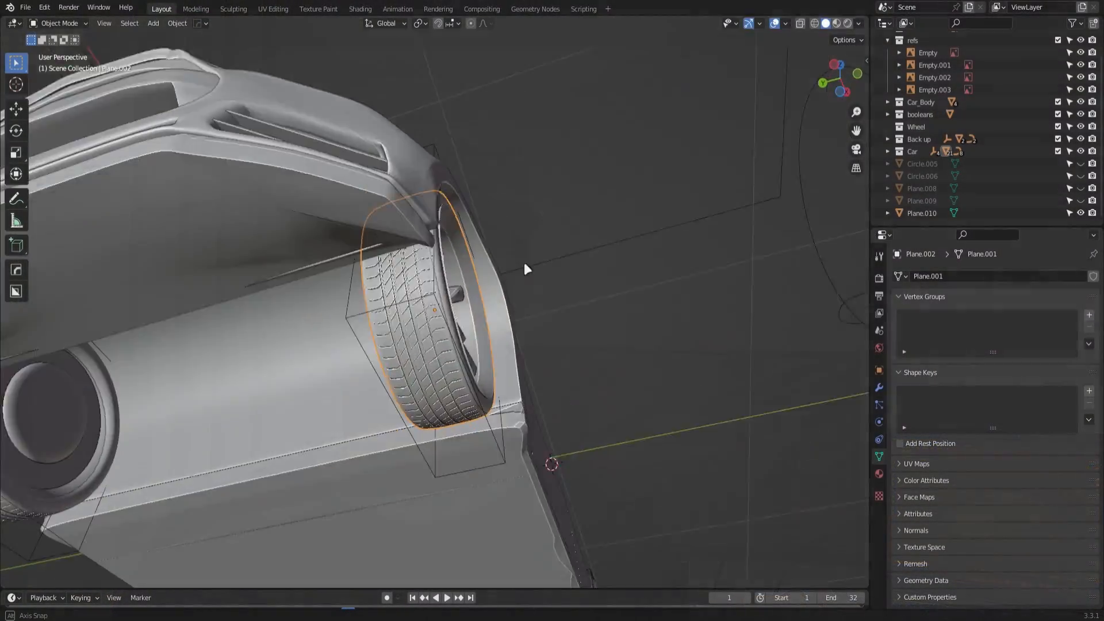
Step: Edit the Body_Top mesh and slide a hood vertex along its edge loop
left_click_drag(528, 282, 381, 212)
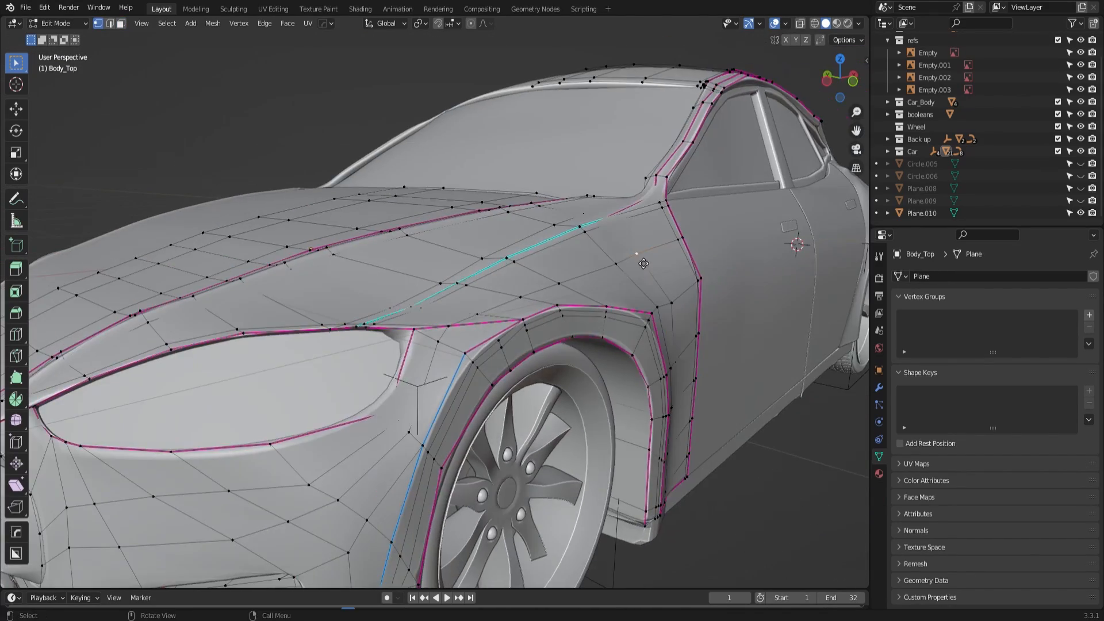
key("Tab")
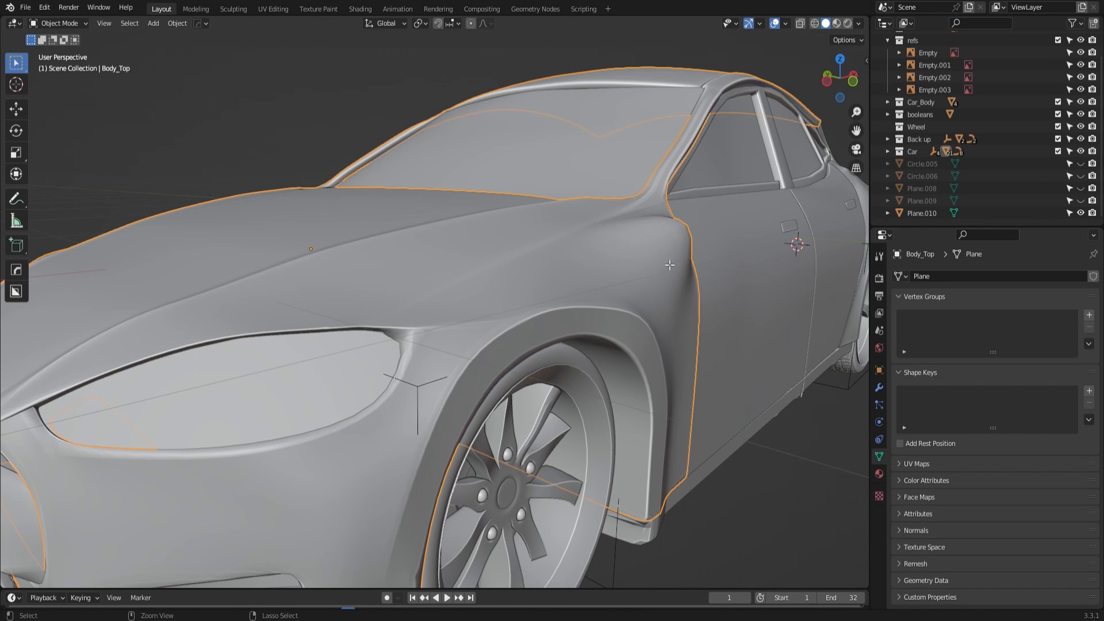
key("Tab")
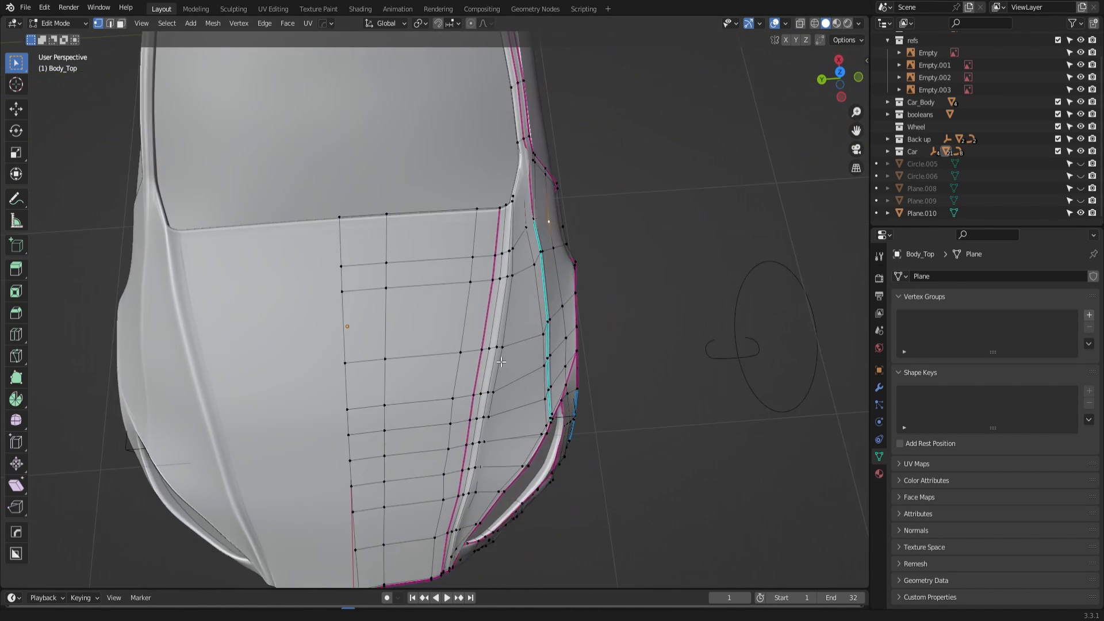
left_click_drag(500, 362, 550, 331)
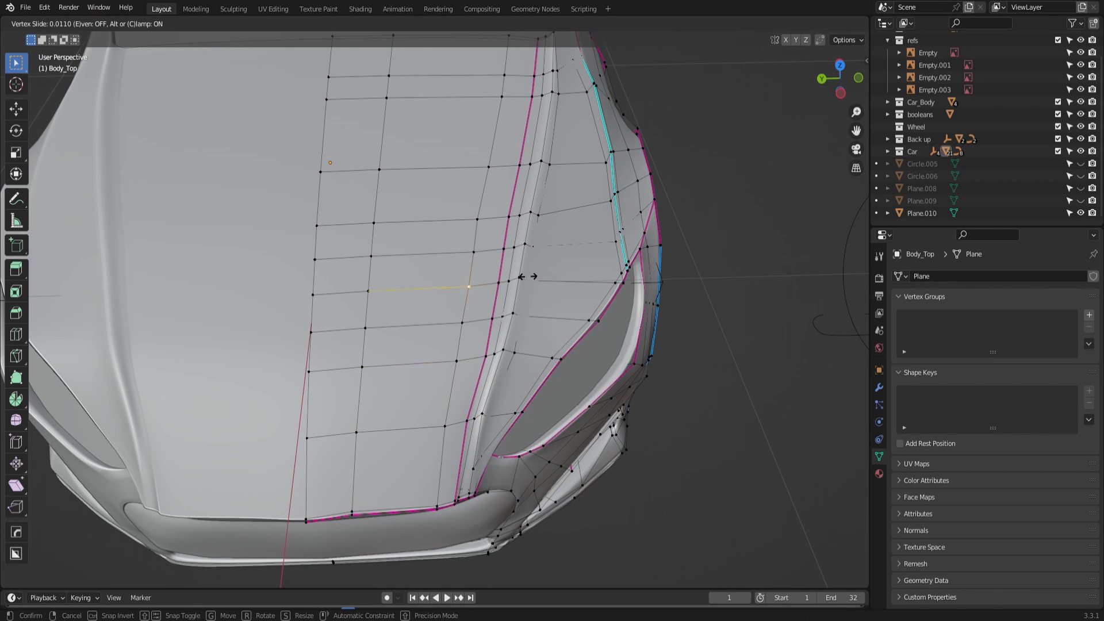
mouse_move(494, 218)
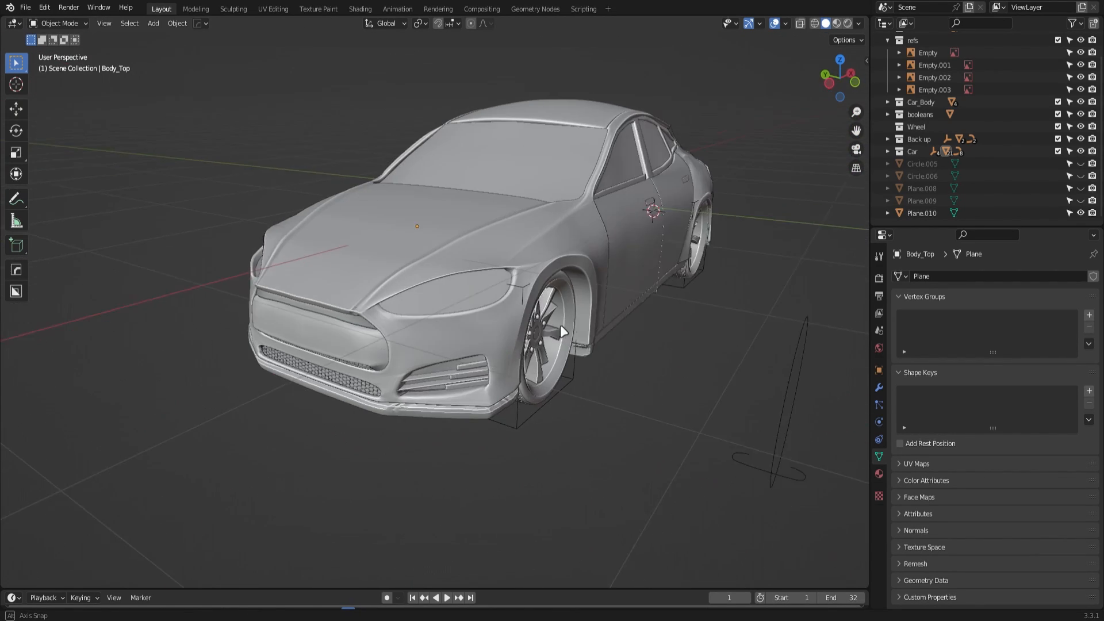
key("Tab")
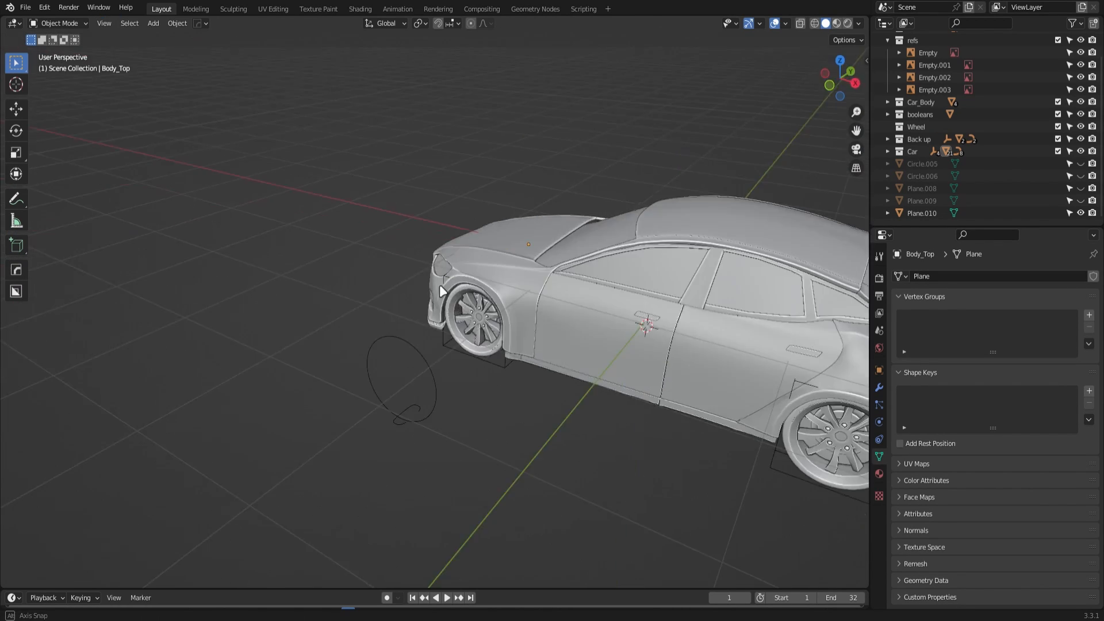
left_click_drag(441, 291, 560, 326)
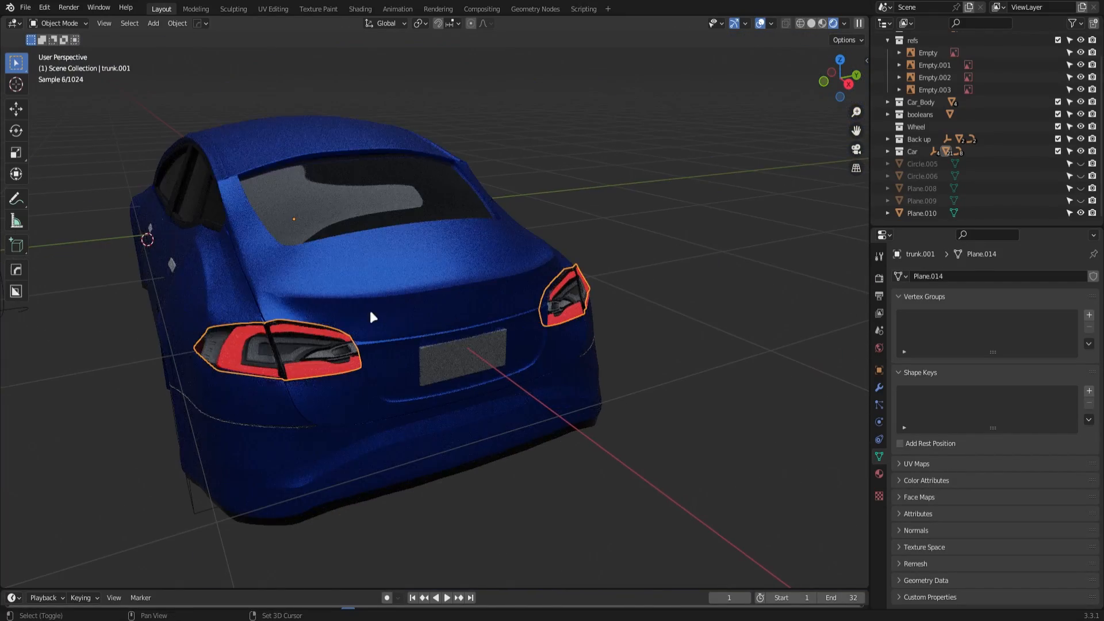
Step: Project the tail-light faces' UVs from view on trunk.001 so the red texture maps on
key("Tab")
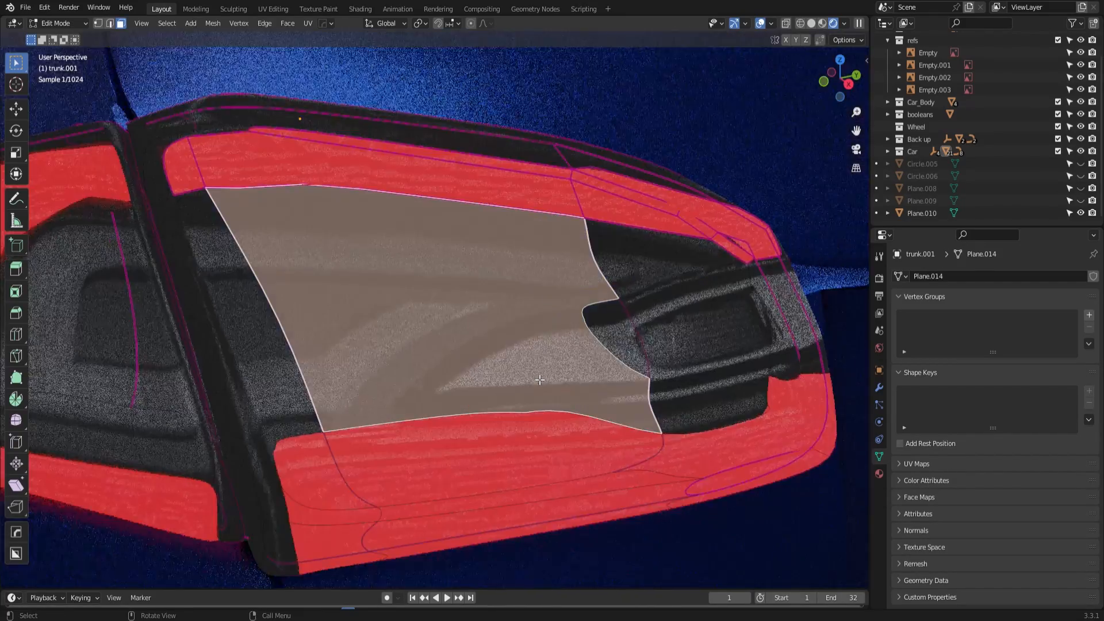
key("Tab")
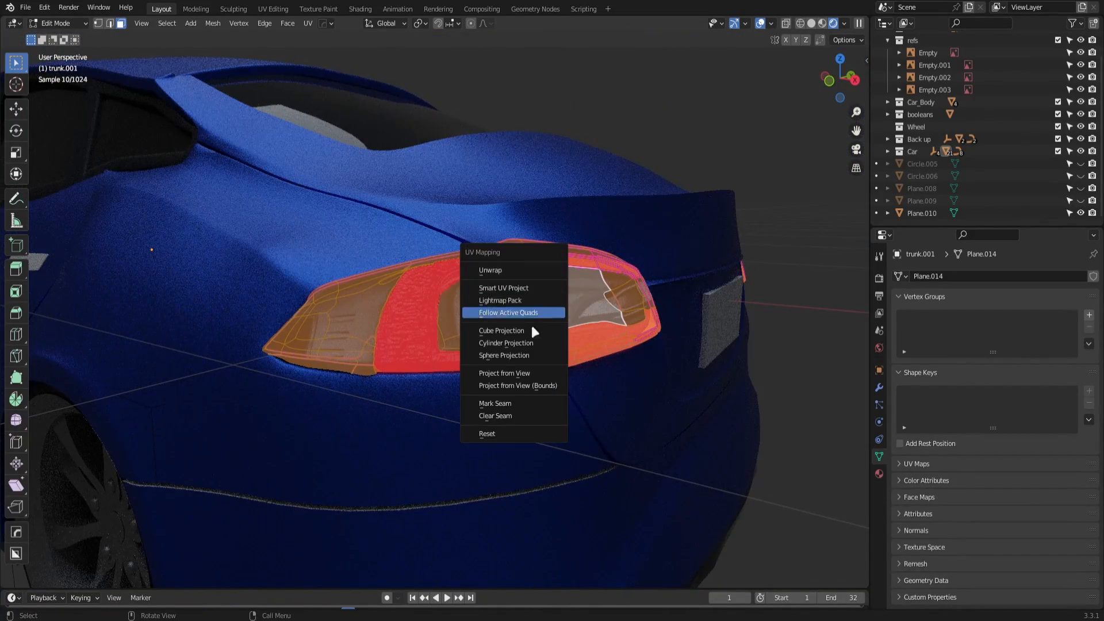
left_click(504, 372)
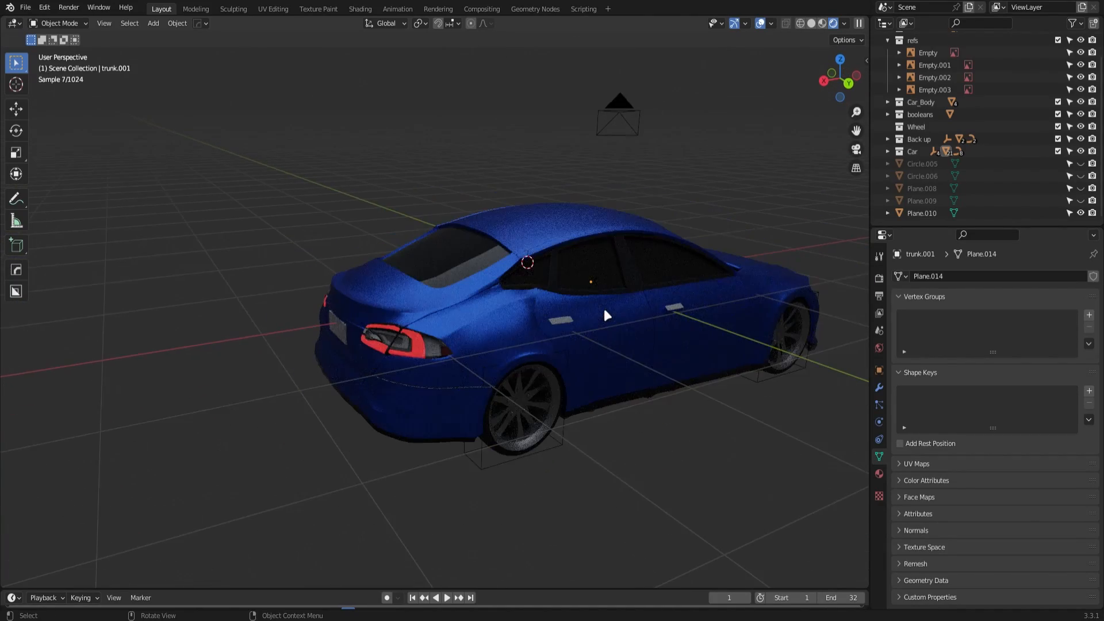
Step: Orbit the view around the car
left_click_drag(606, 315, 484, 313)
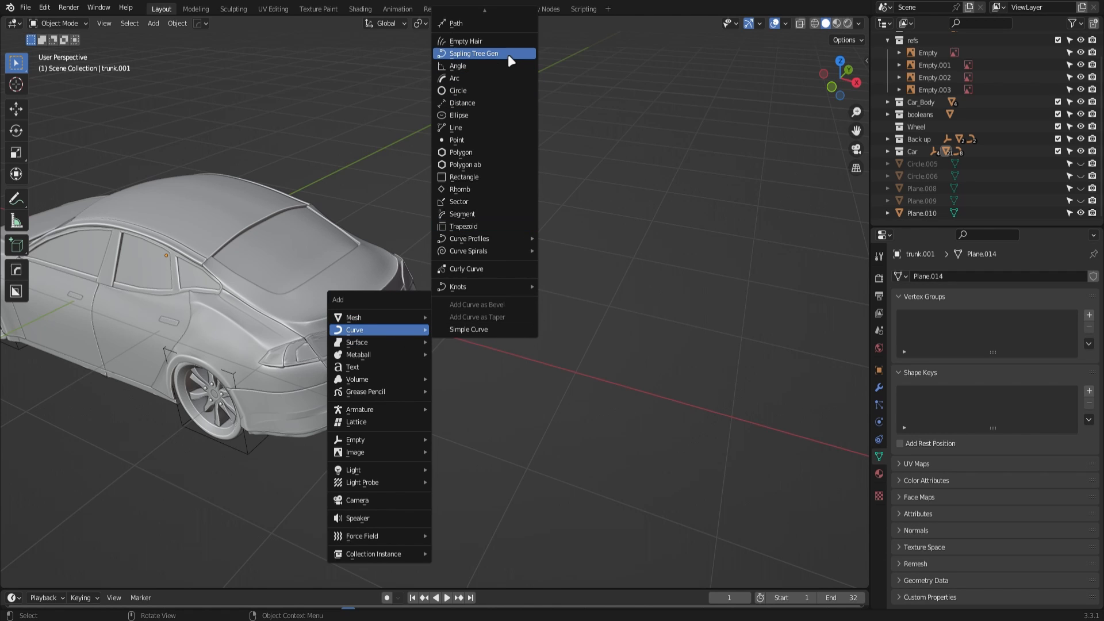
Step: Add a Sapling Tree Gen curve, then bring up the Add > Mesh choices
left_click(473, 53)
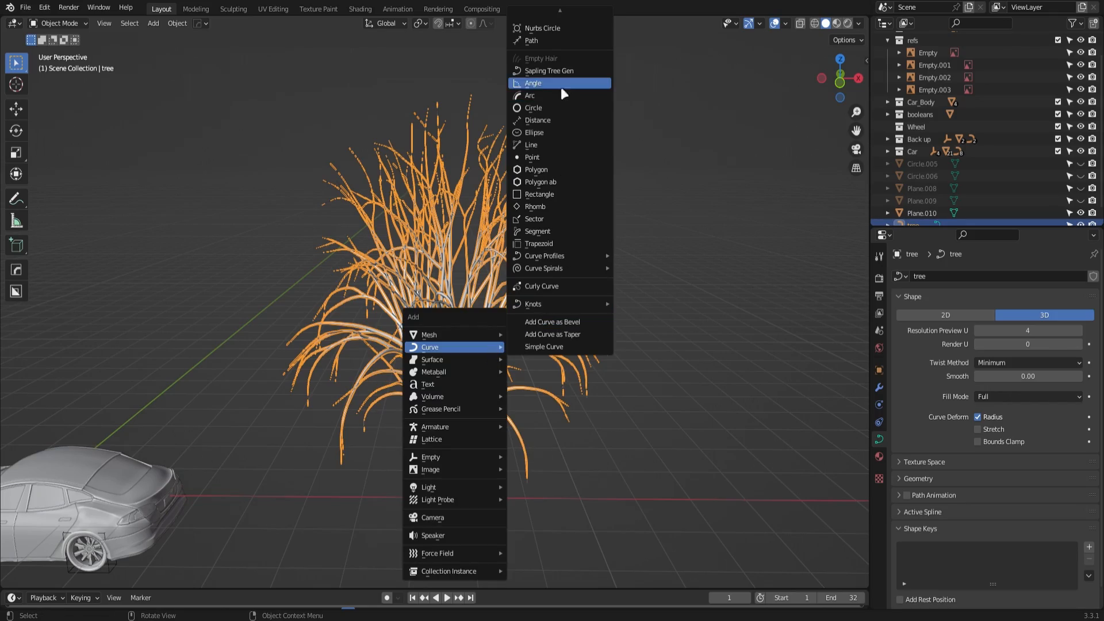
left_click(548, 70)
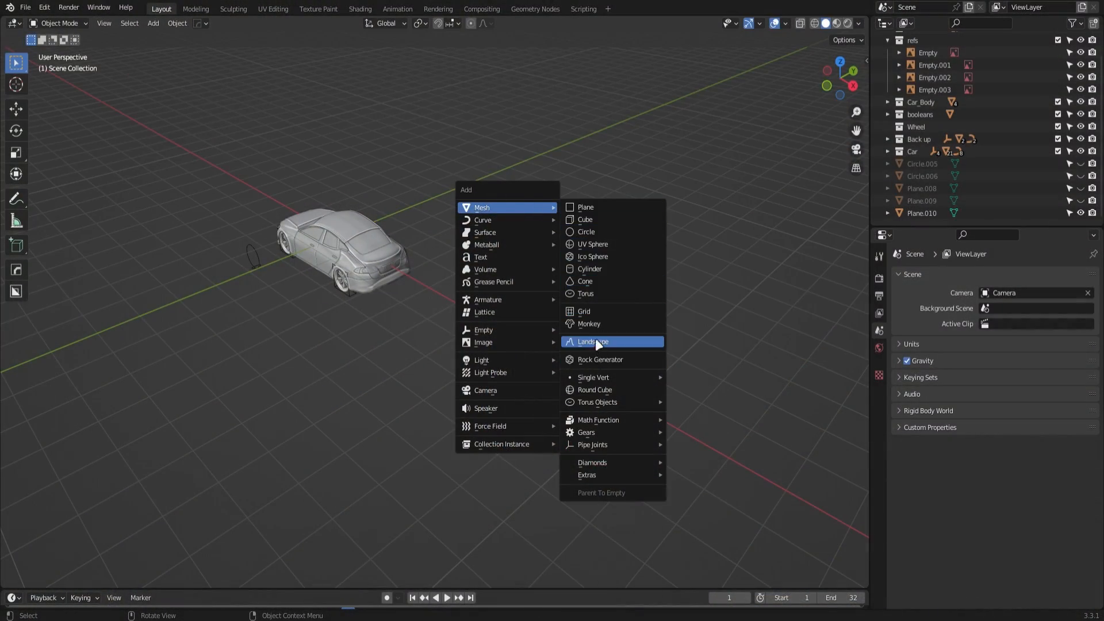
Step: Add a Landscape mesh with the cliff preset and 200 subdivisions in X and Y
left_click(592, 342)
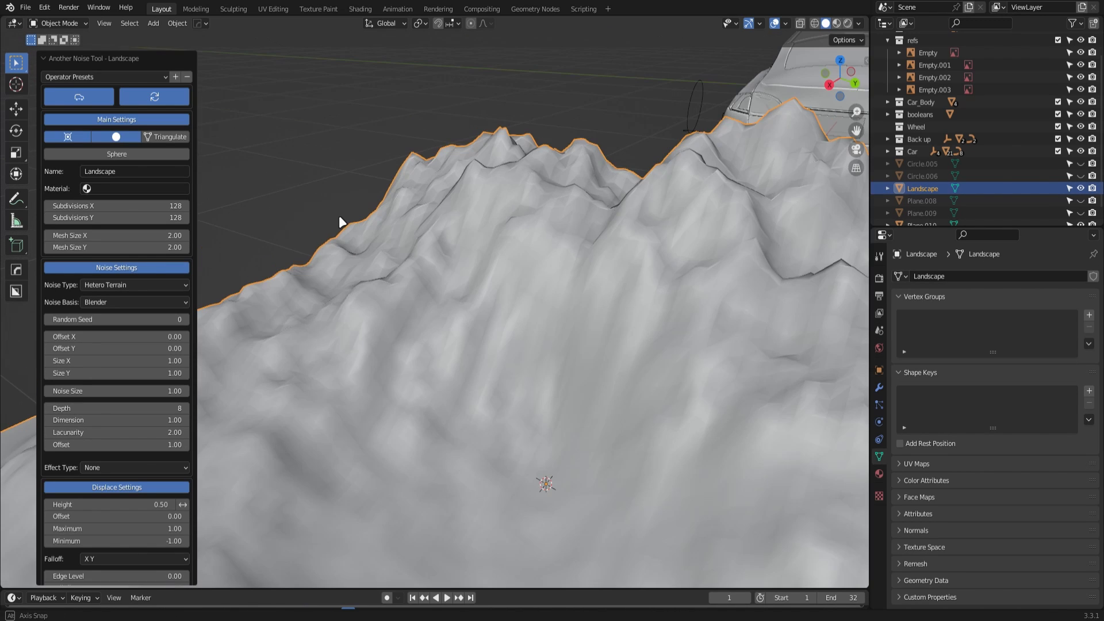
left_click(106, 77)
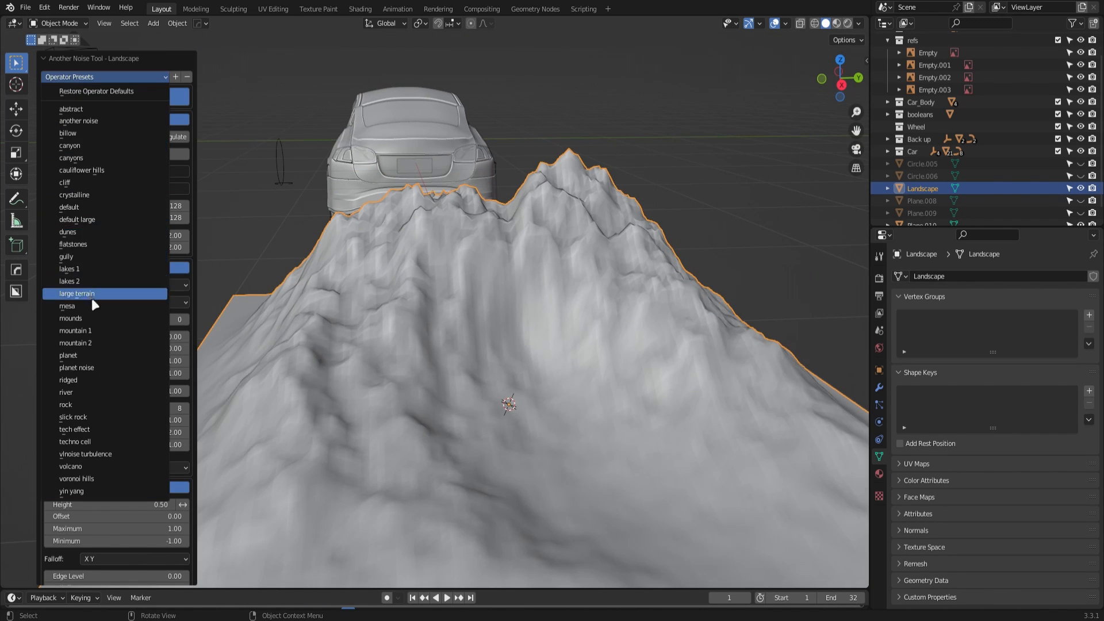
mouse_move(69, 380)
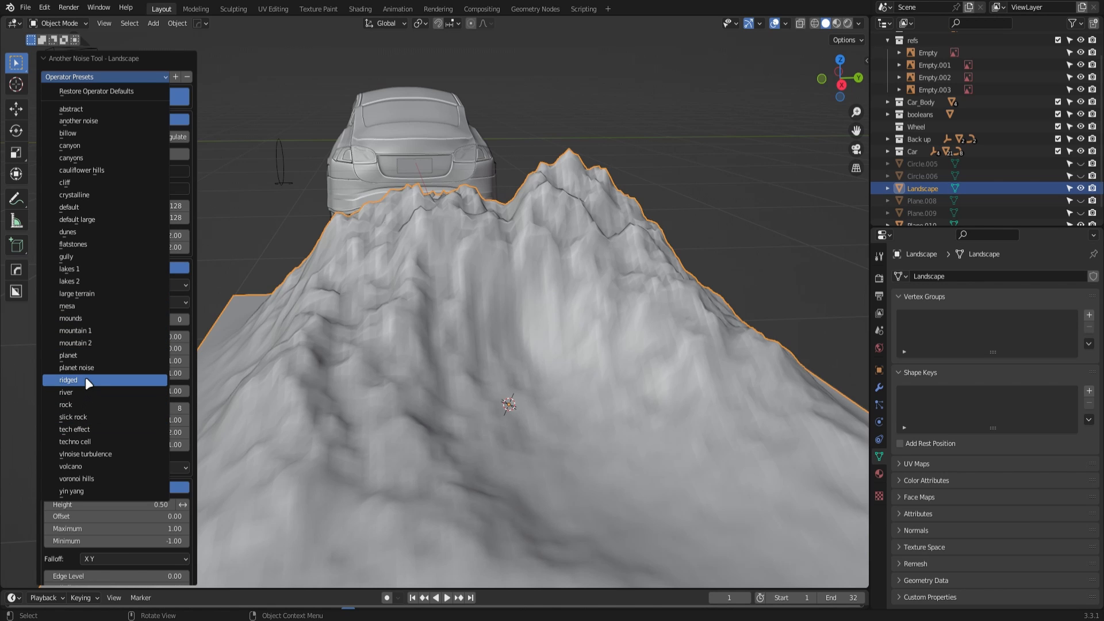
mouse_move(89, 195)
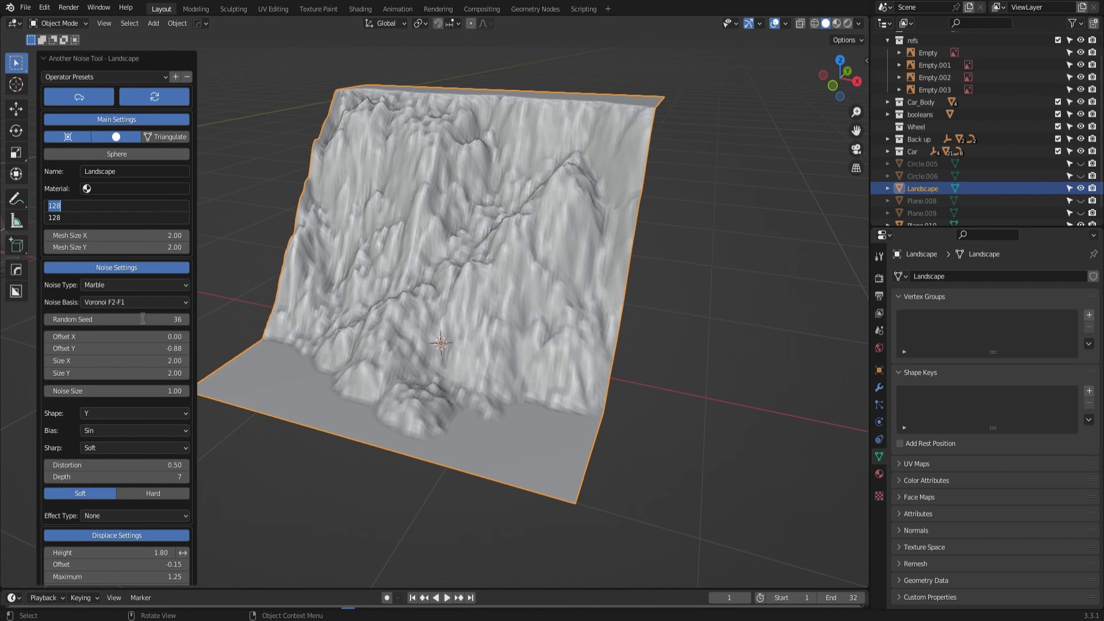
type("200")
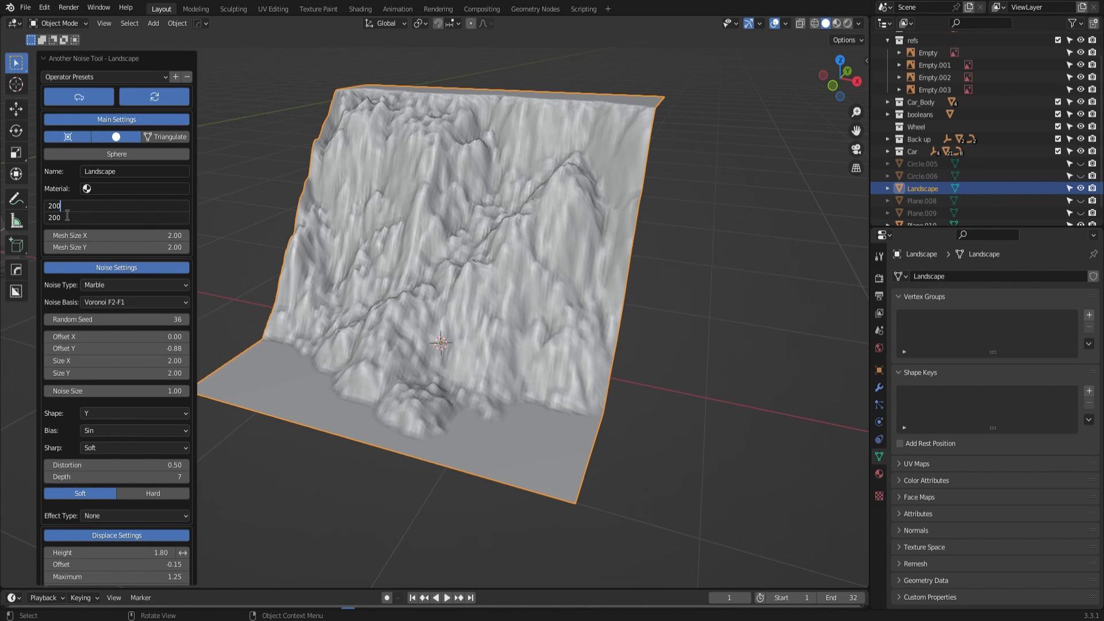
key("Return")
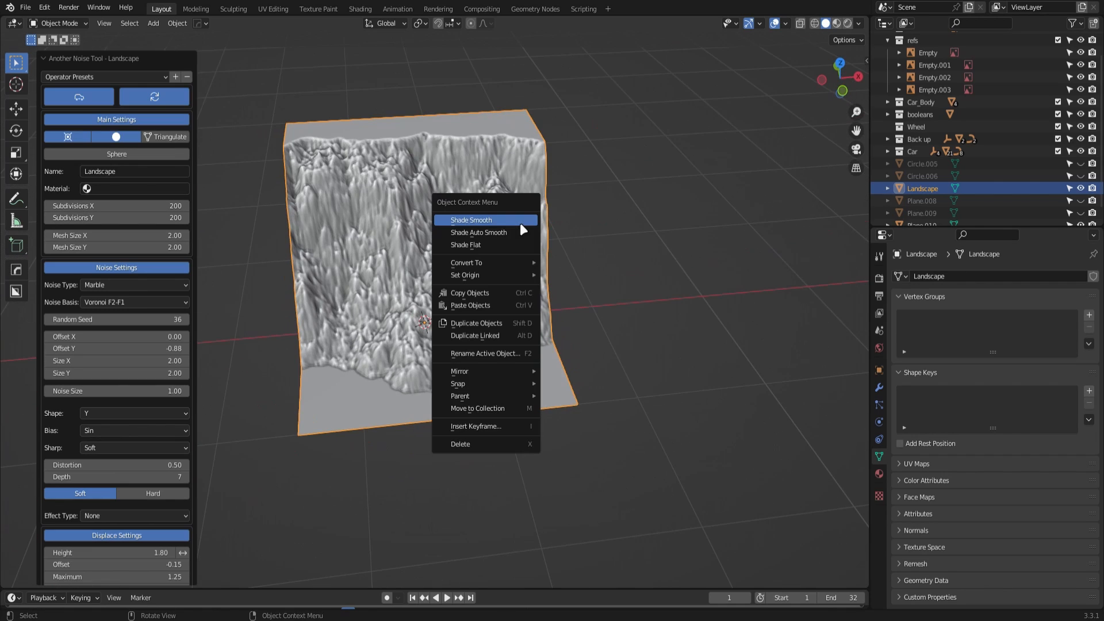
Step: Shade the landscape smooth and give it a level-2 Subdivision Surface modifier
left_click(472, 219)
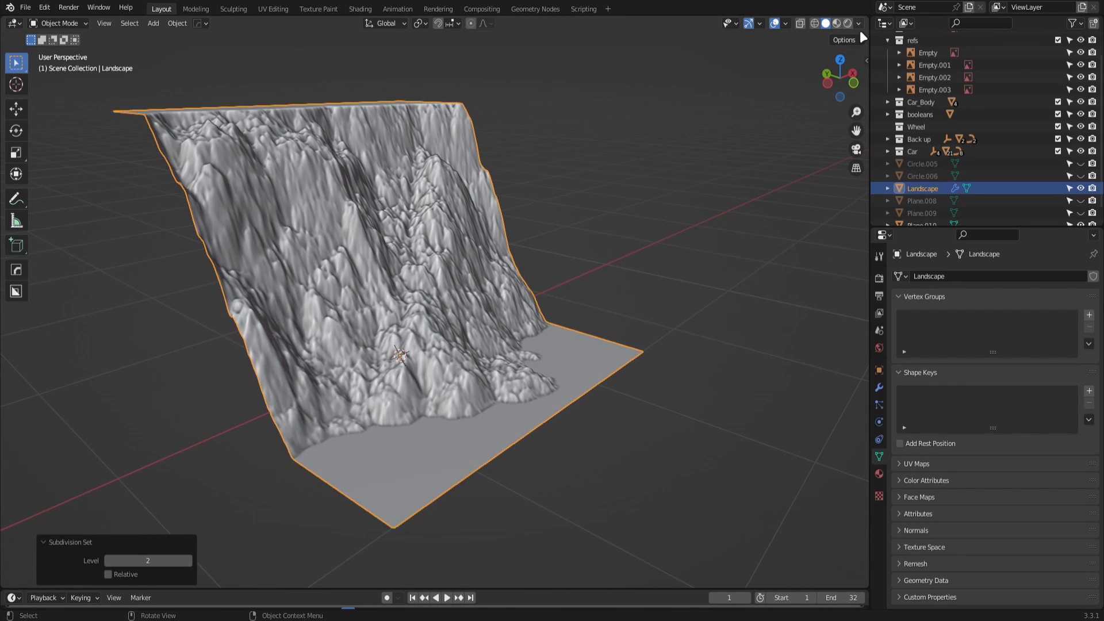
left_click(610, 215)
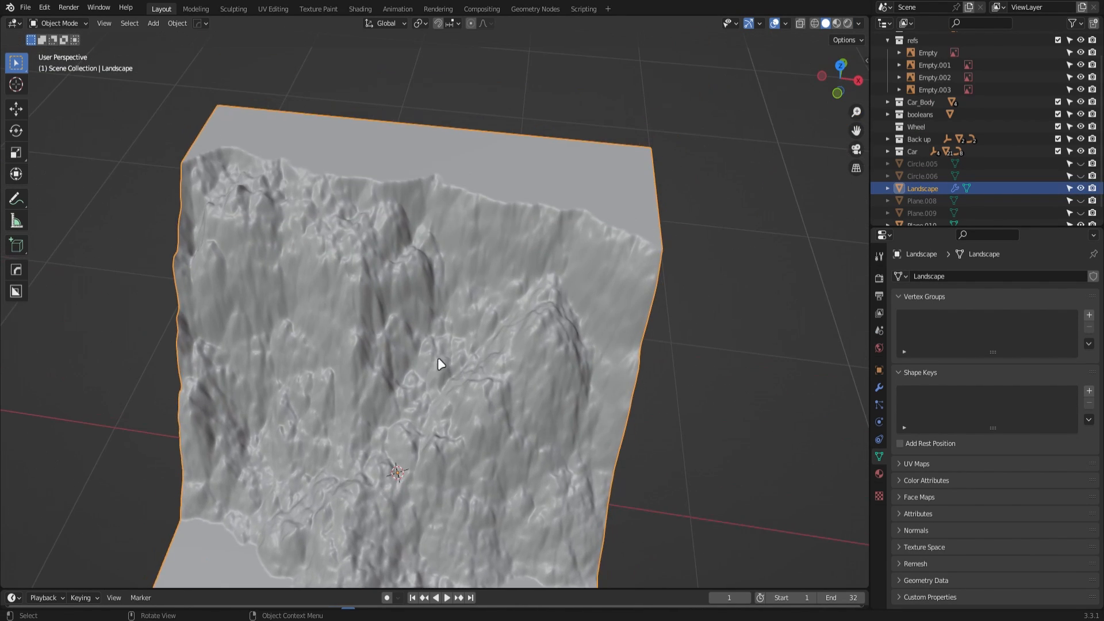
left_click_drag(438, 364, 510, 282)
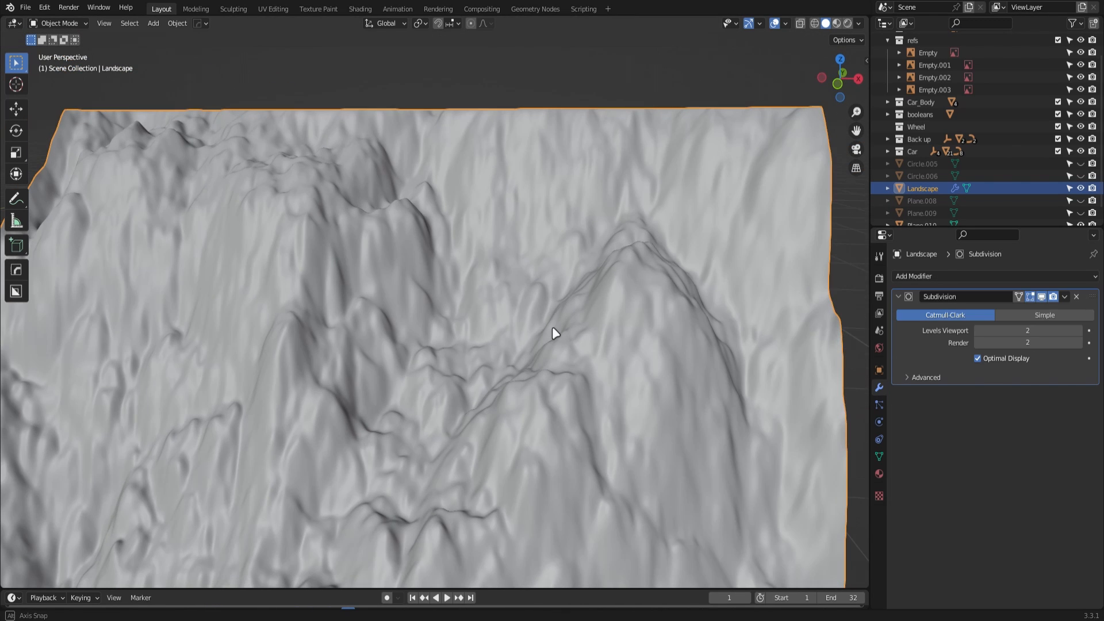
Step: Add a Displace modifier to the landscape driven by a new Clouds texture
left_click(928, 275)
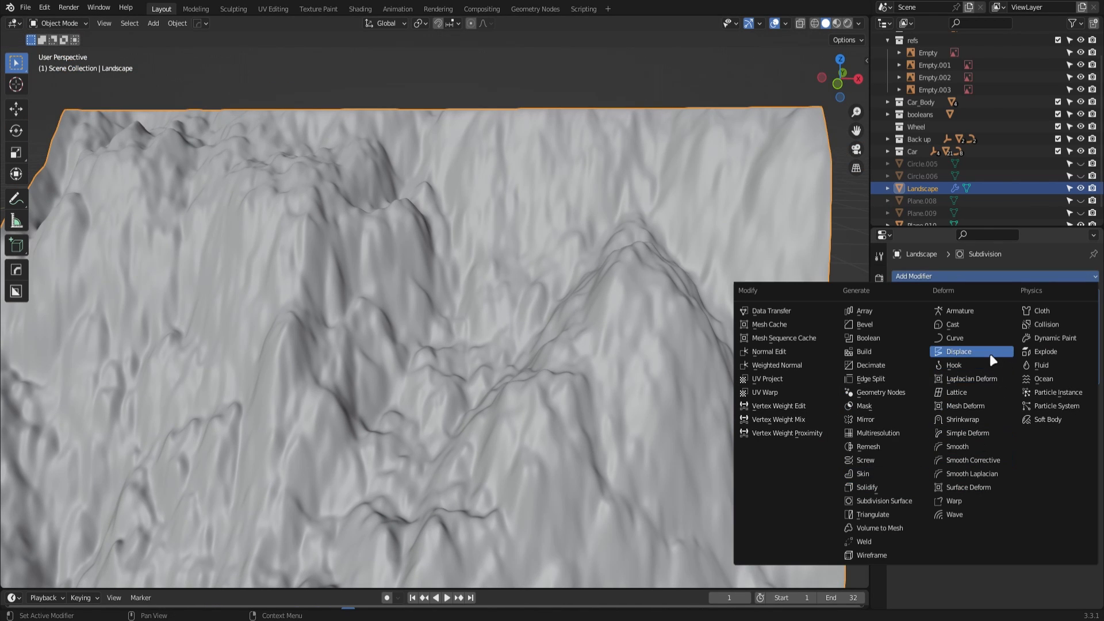
left_click(958, 352)
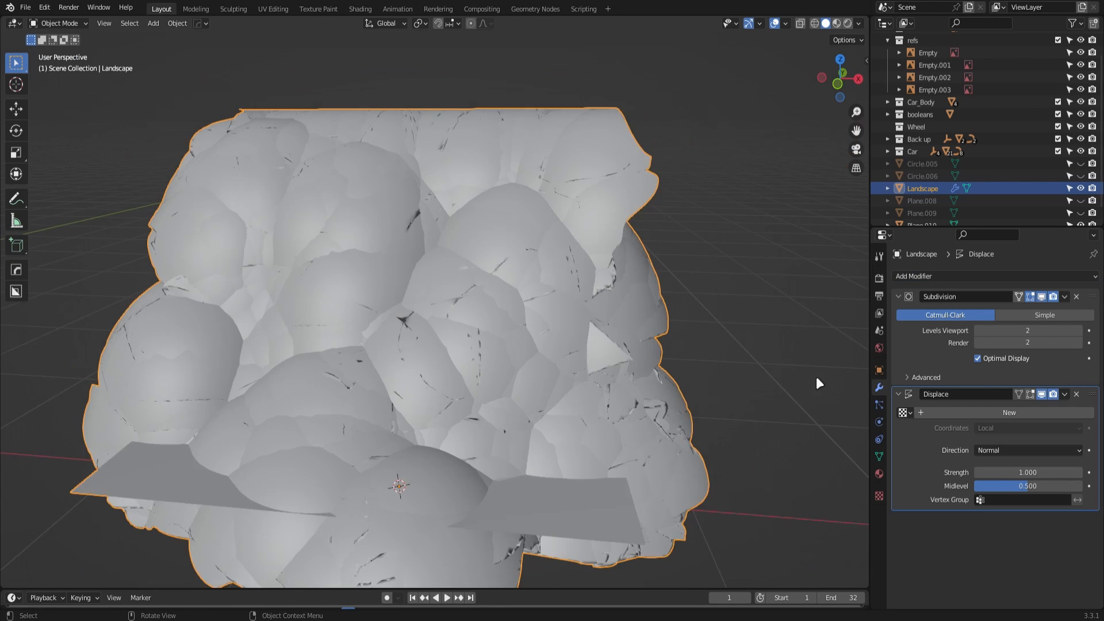
left_click(1009, 413)
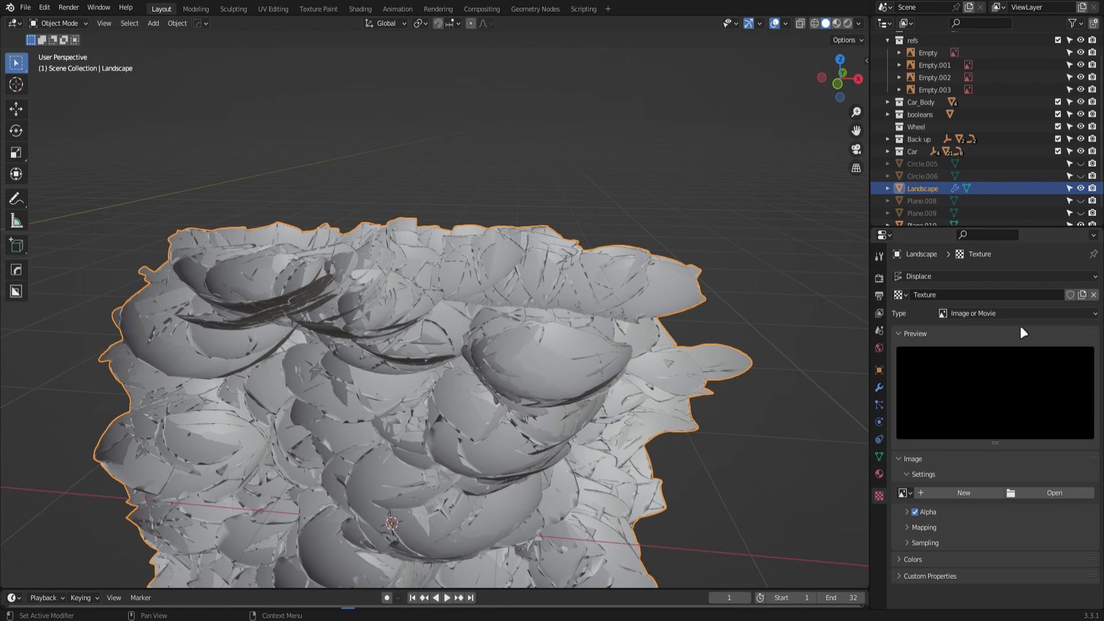
left_click(1014, 313)
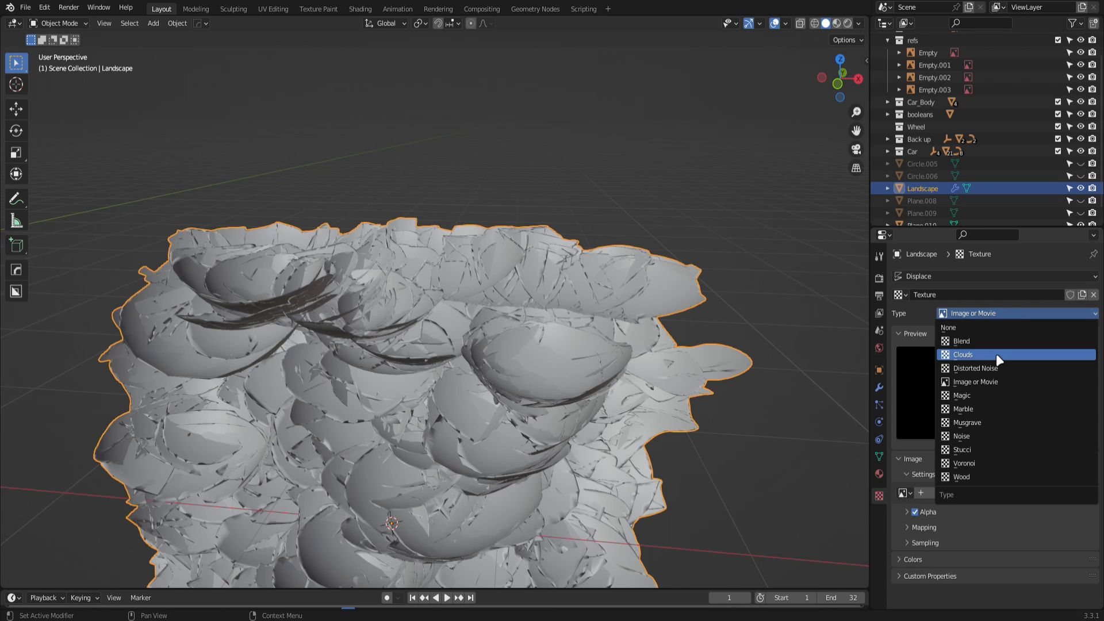
left_click(961, 355)
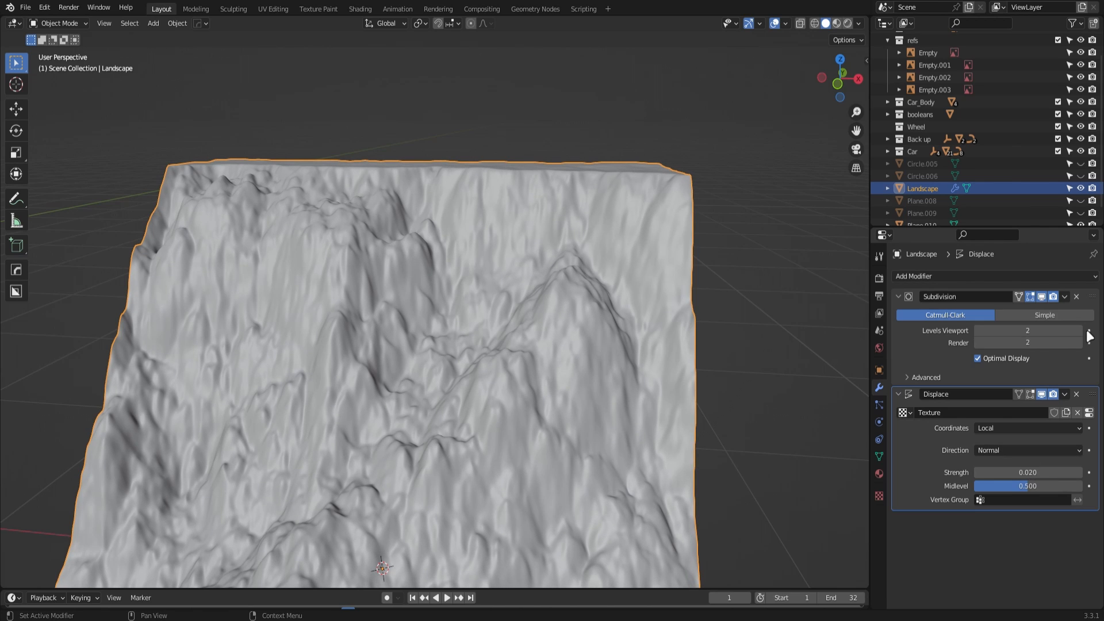
Step: Set the Clouds texture size to 0.37 for fine rocky detail on the cliff
left_click(1087, 330)
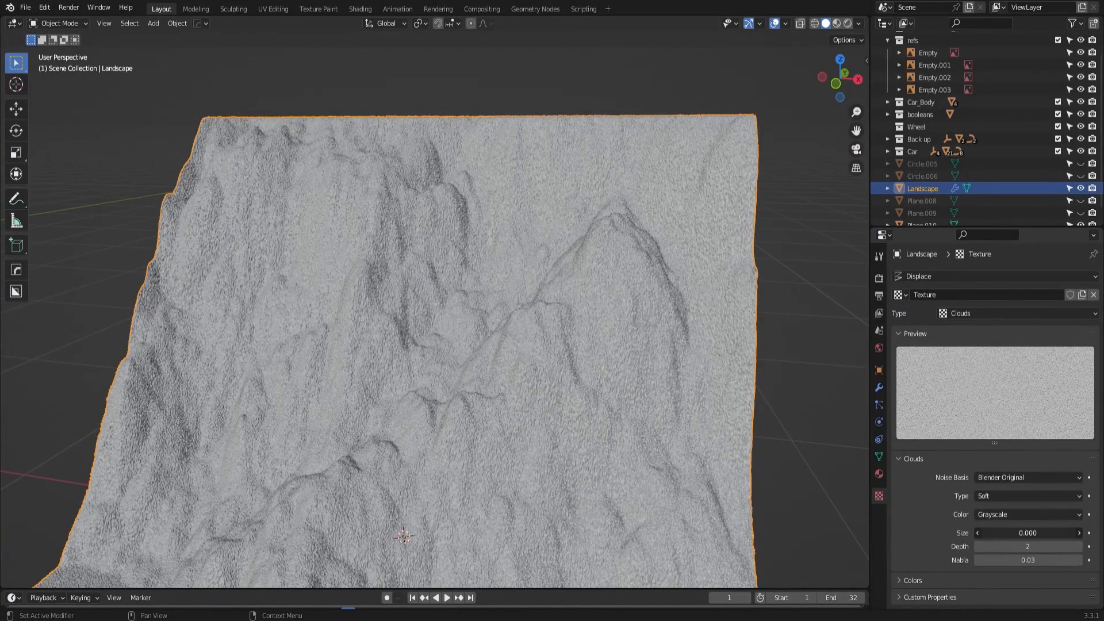
left_click_drag(1021, 532, 1029, 533)
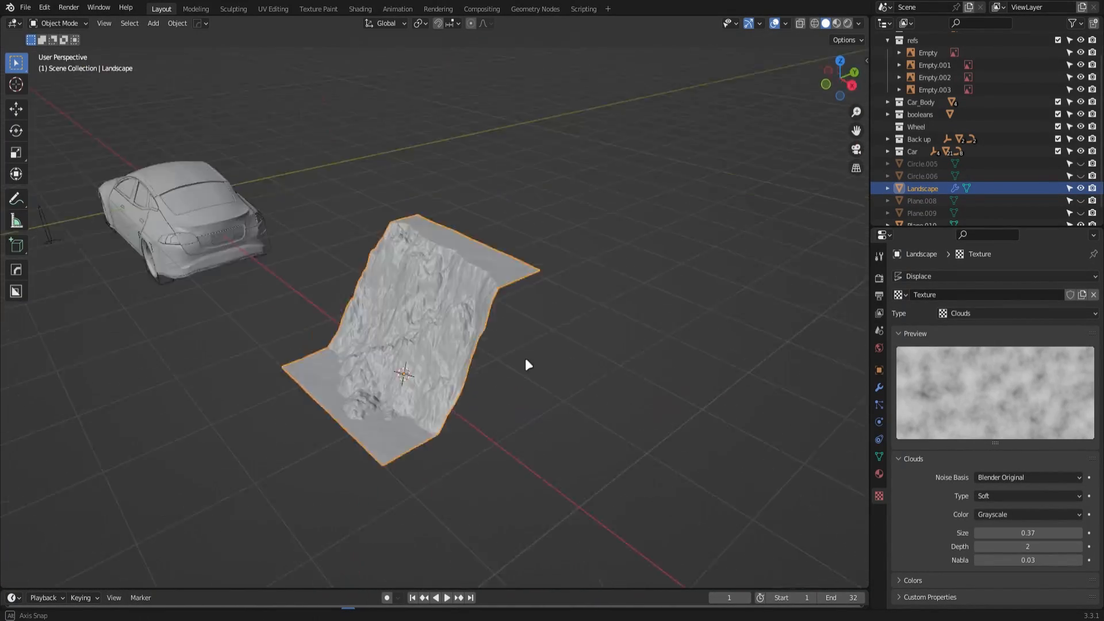
left_click_drag(528, 365, 433, 269)
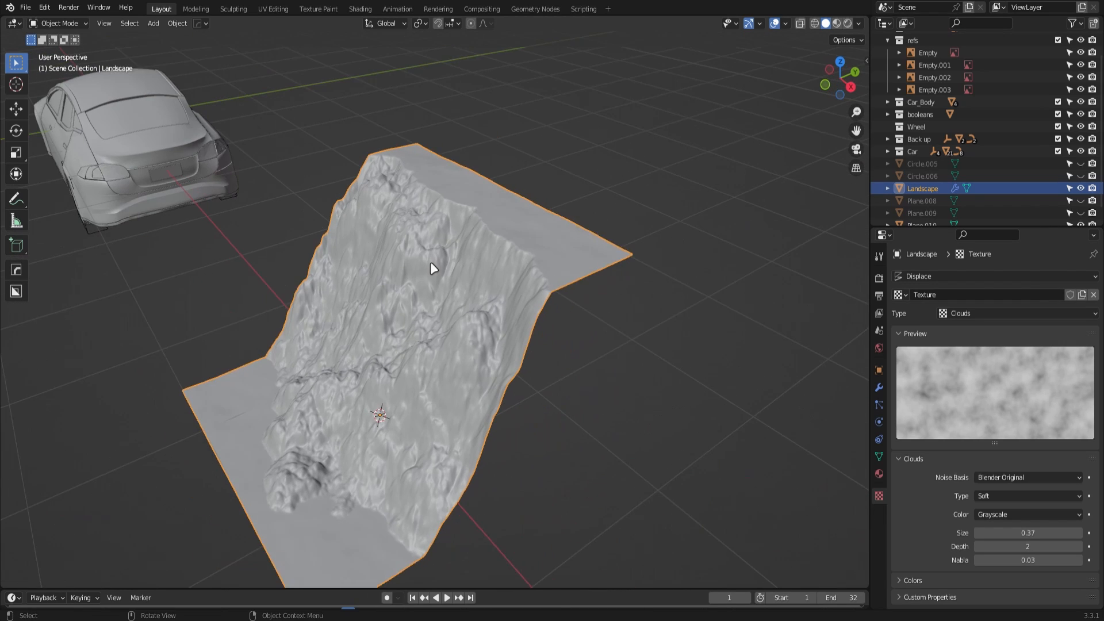